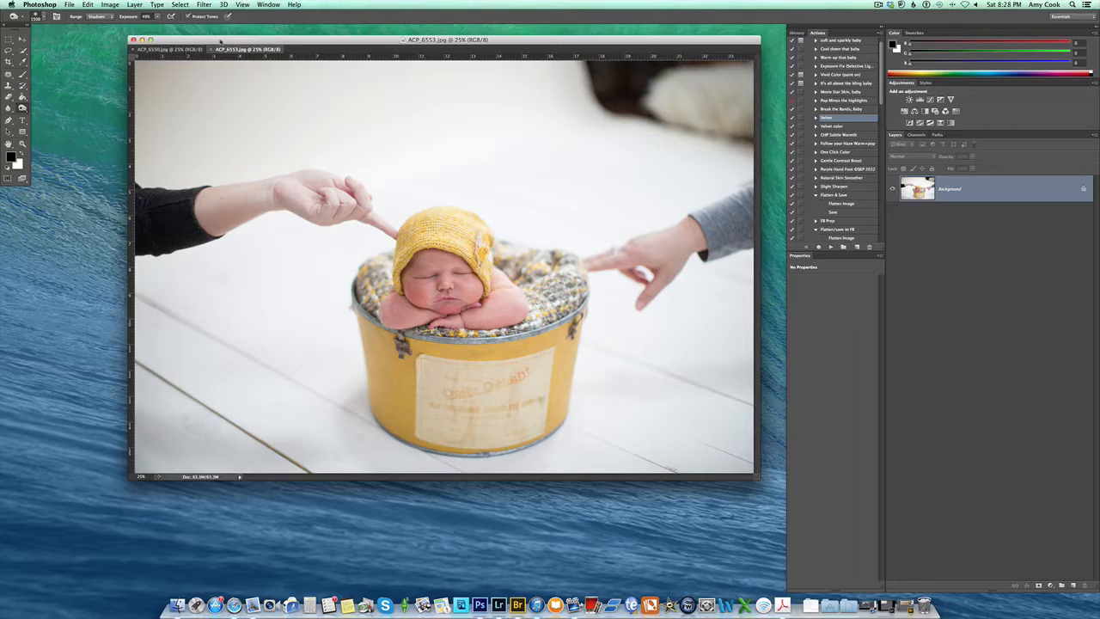
# Step: Compare the two shots by flipping between the both-hands-left and hand-on-each-side photo tabs
pyautogui.click(168, 48)
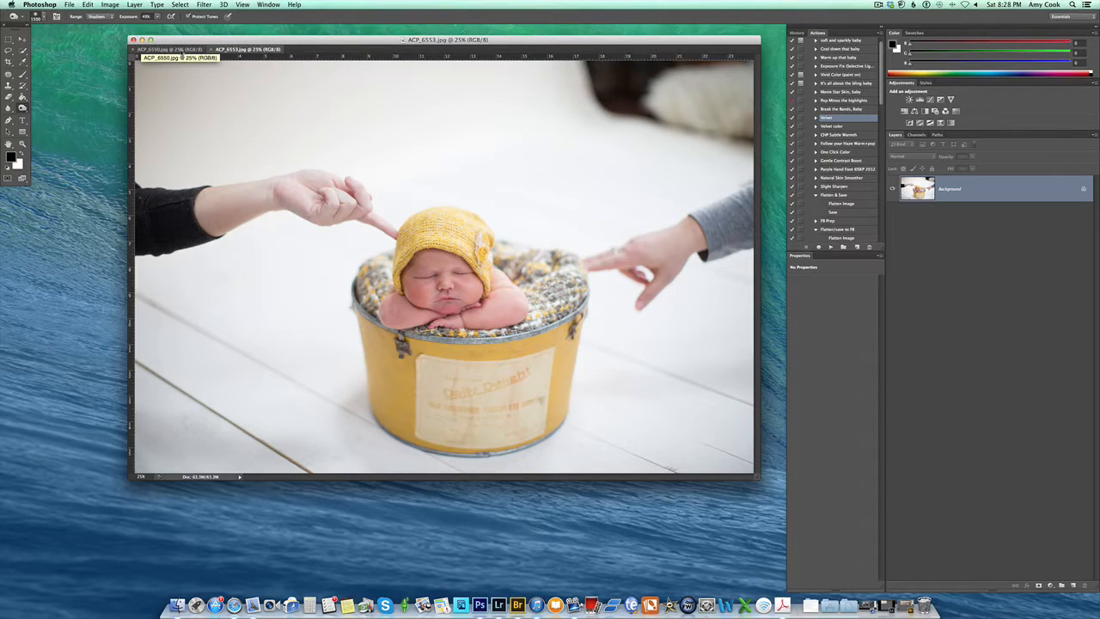
pyautogui.click(163, 48)
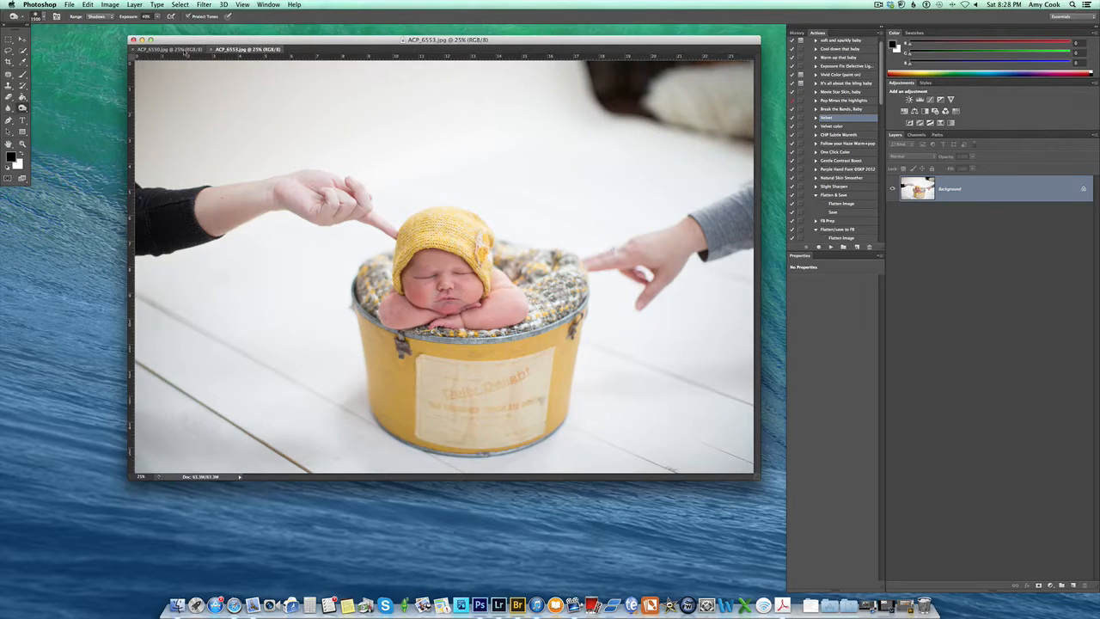
pyautogui.click(163, 48)
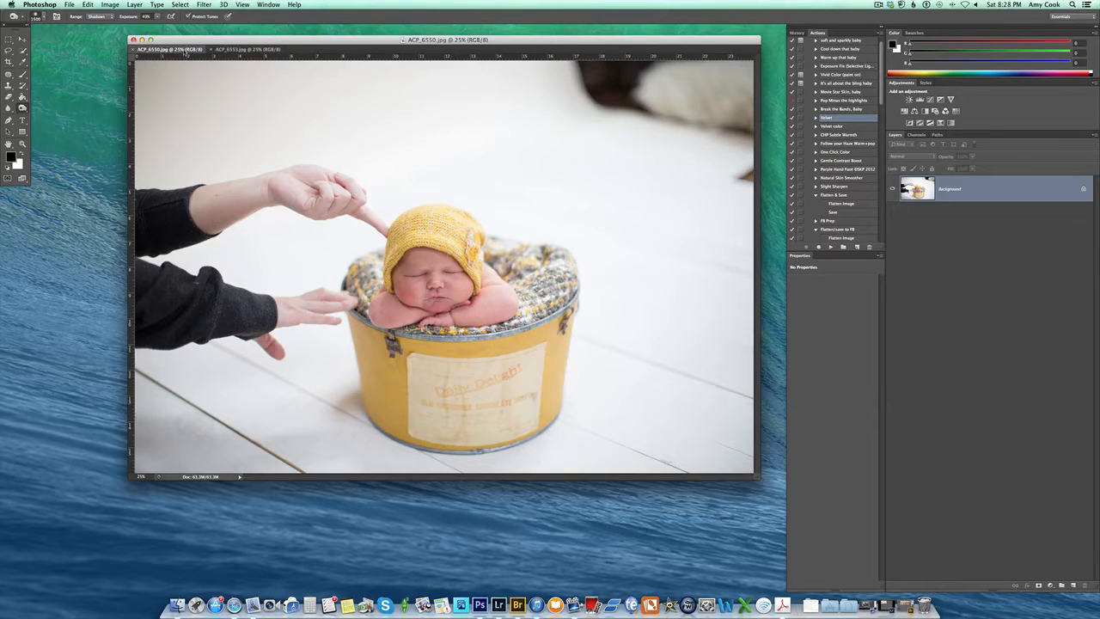
pyautogui.click(245, 48)
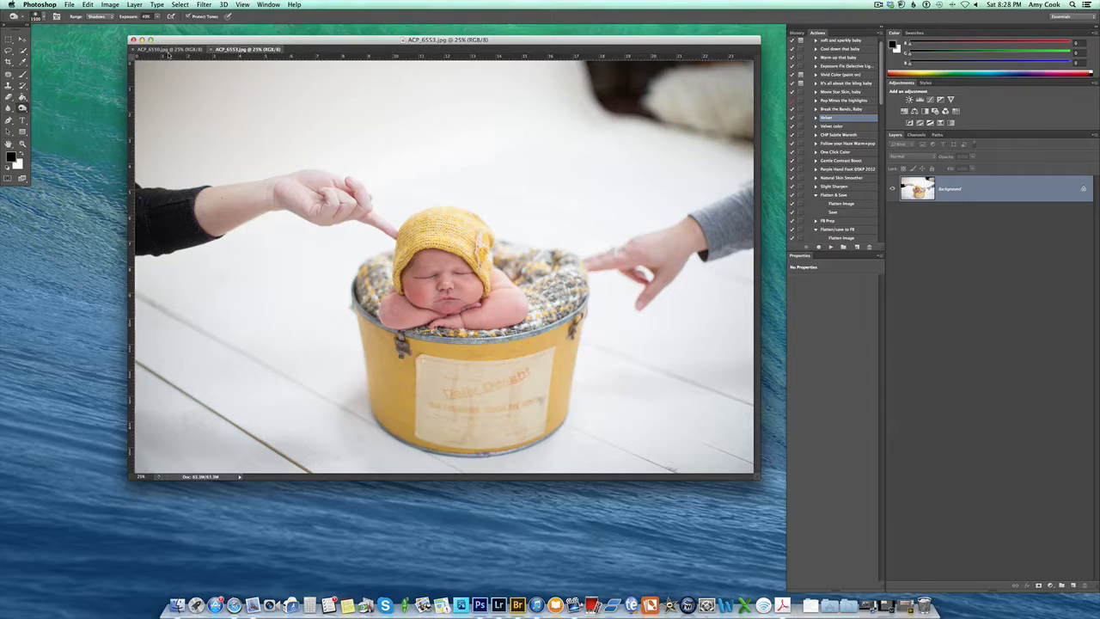
pyautogui.click(158, 48)
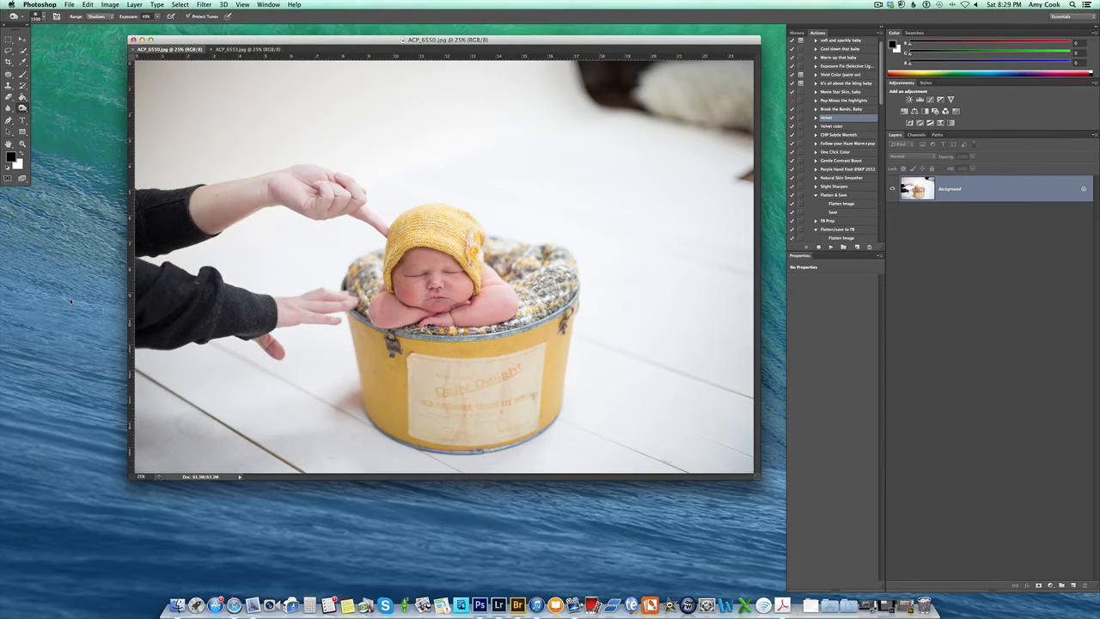
pyautogui.click(247, 48)
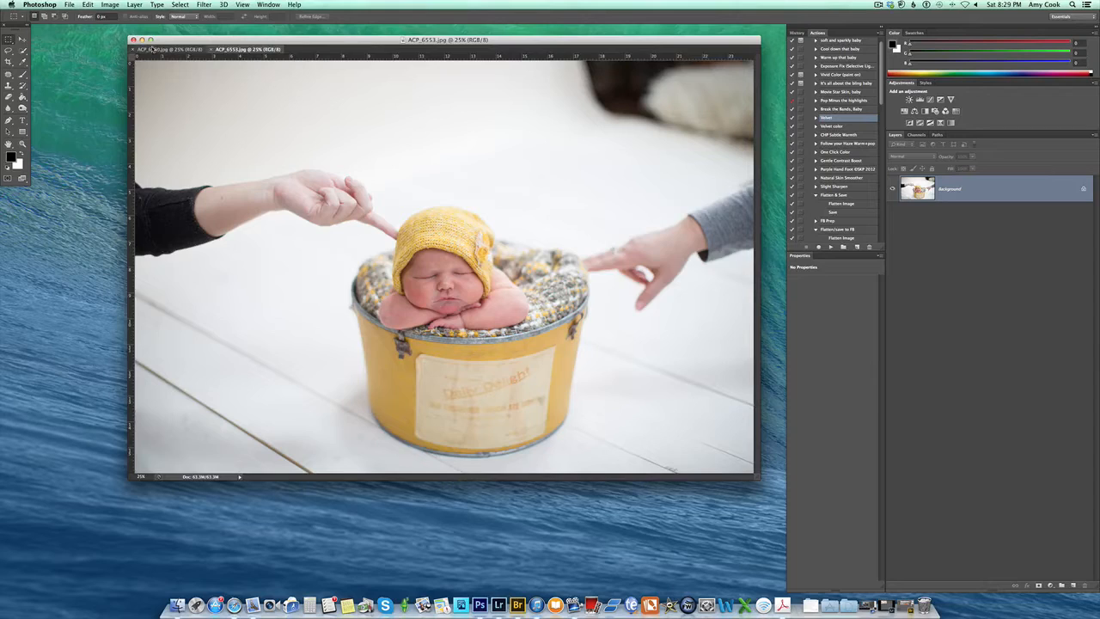
pyautogui.click(169, 48)
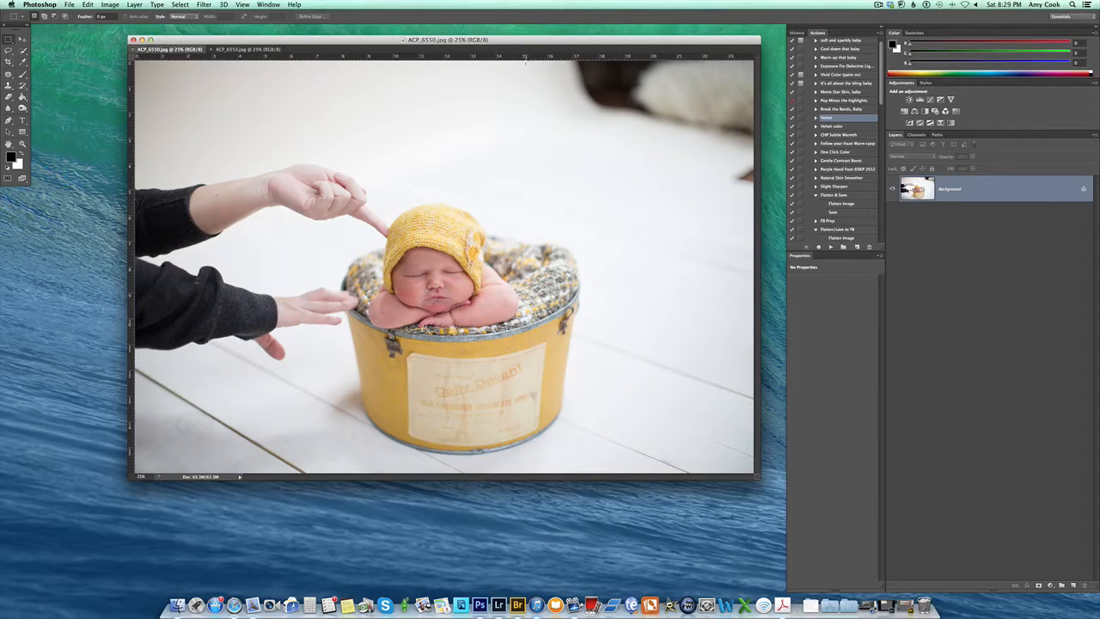
# Step: Marquee-select the hand-free right half of the both-hands-left photo and return to the other shot
pyautogui.moveTo(514, 67); pyautogui.dragTo(731, 397)
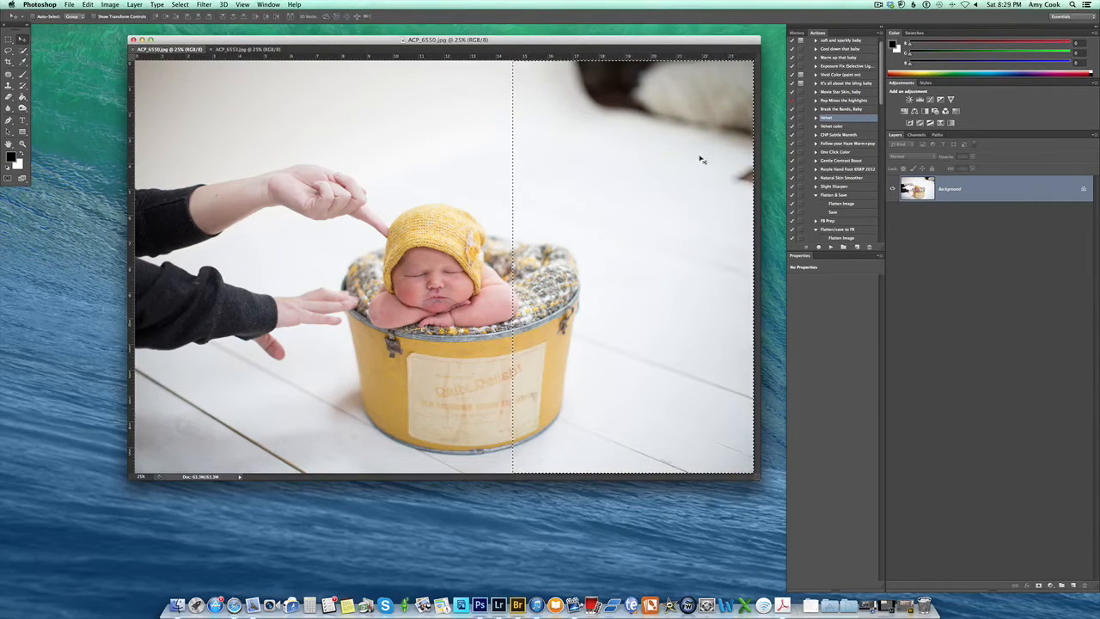
pyautogui.click(244, 48)
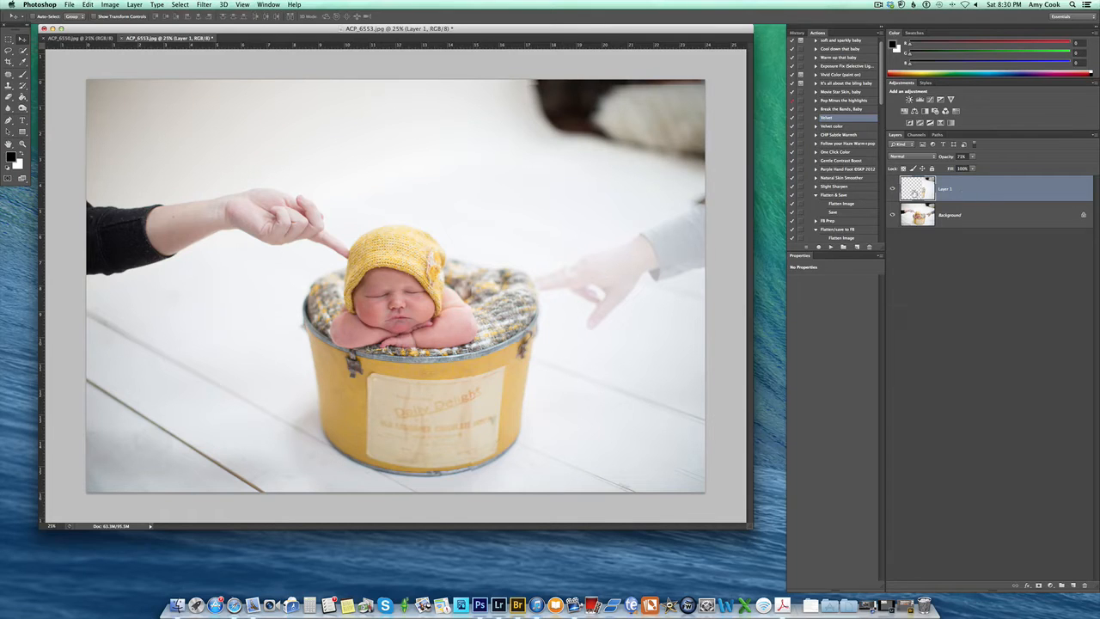
pyautogui.moveTo(553, 249)
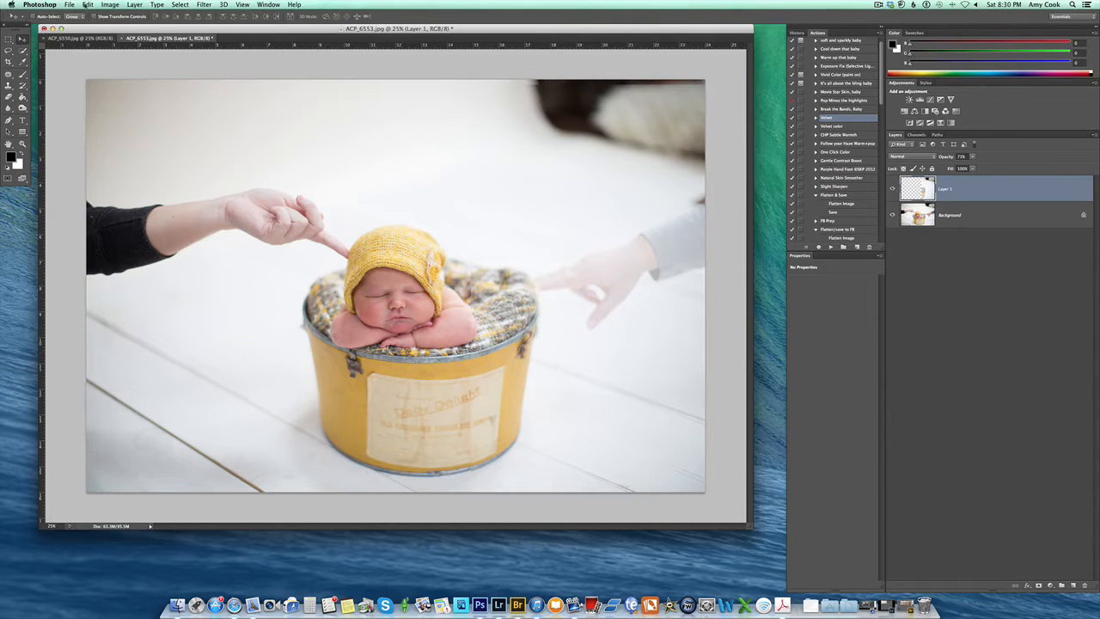
pyautogui.click(86, 4)
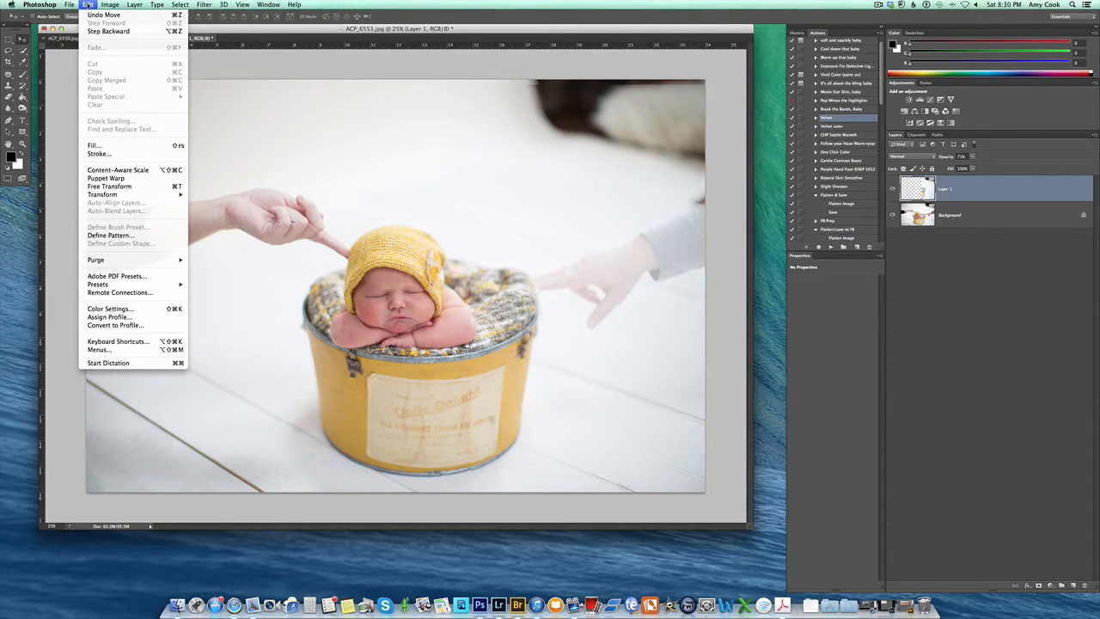
pyautogui.click(110, 186)
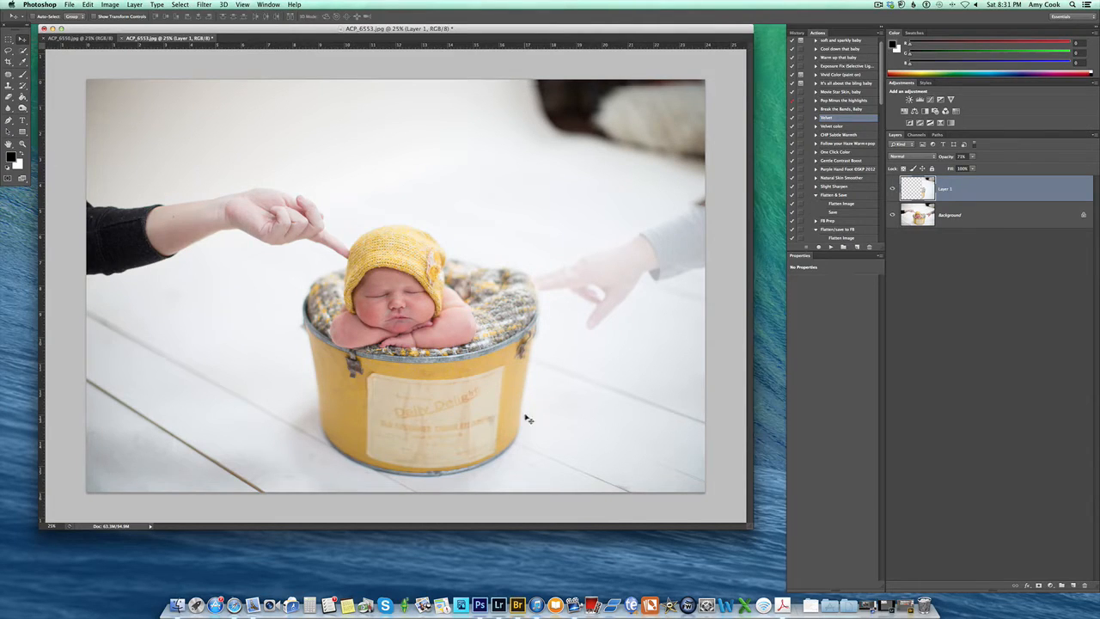
pyautogui.moveTo(496, 461)
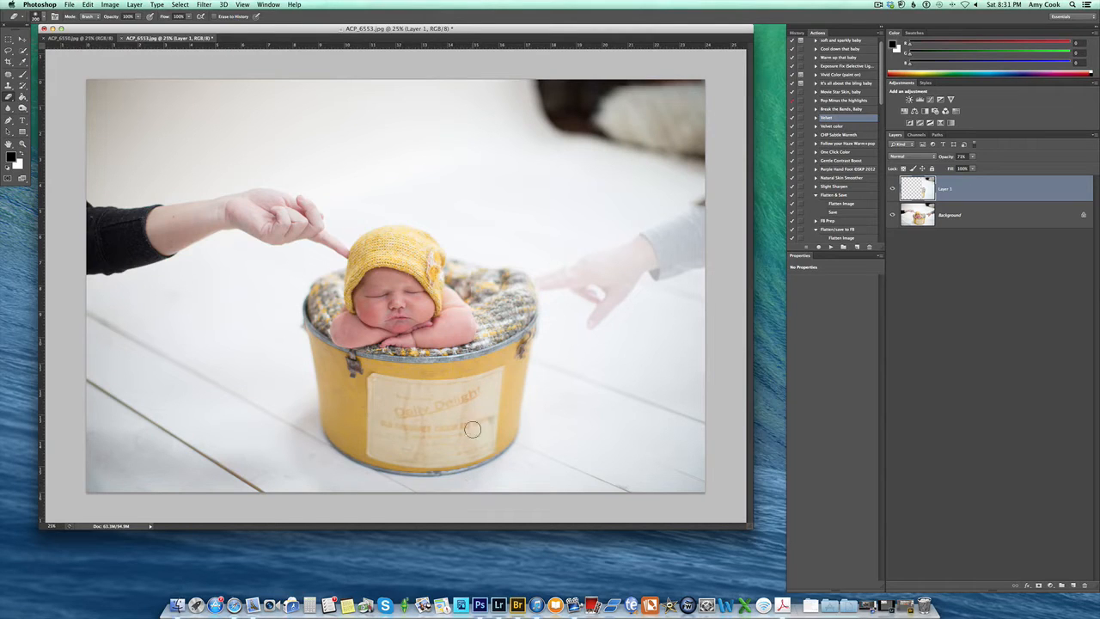
pyautogui.moveTo(492, 409)
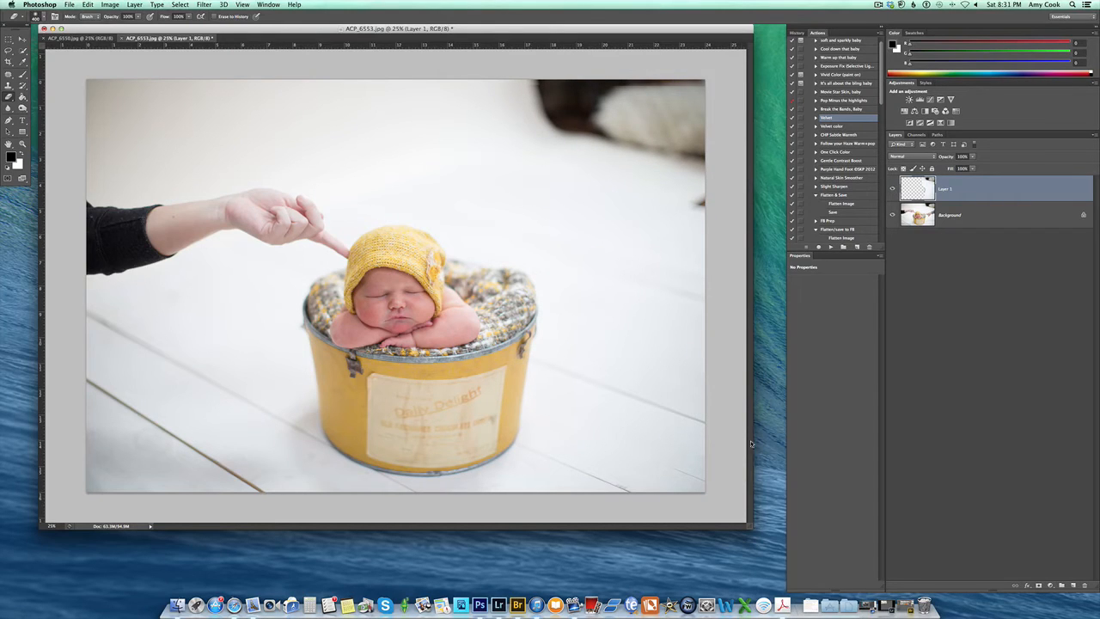
pyautogui.moveTo(674, 428)
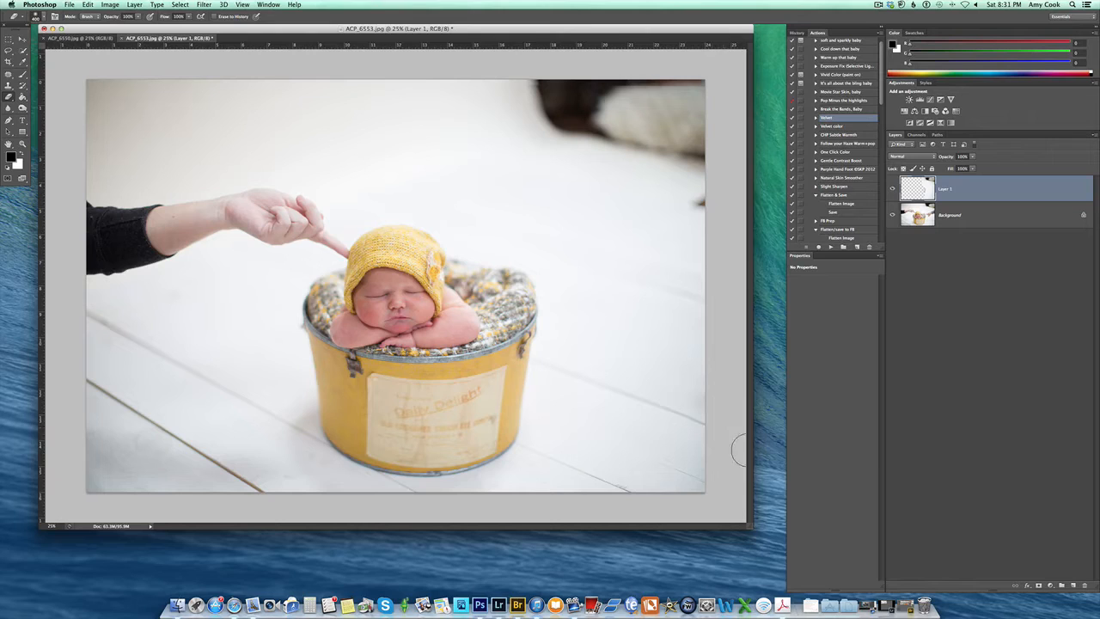
pyautogui.moveTo(736, 266)
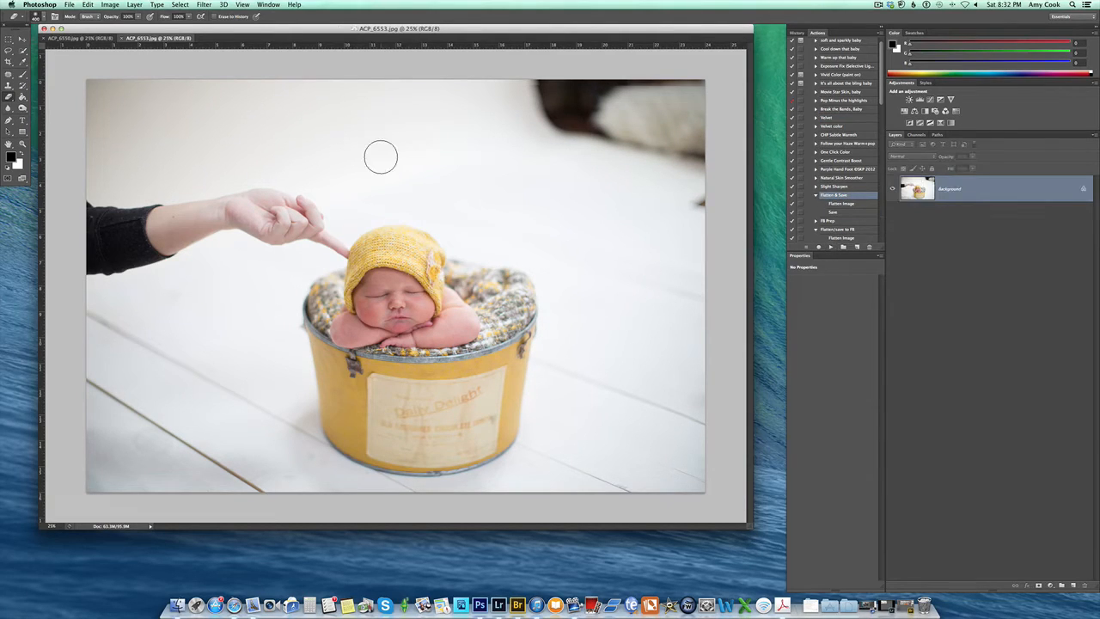
pyautogui.moveTo(330, 176)
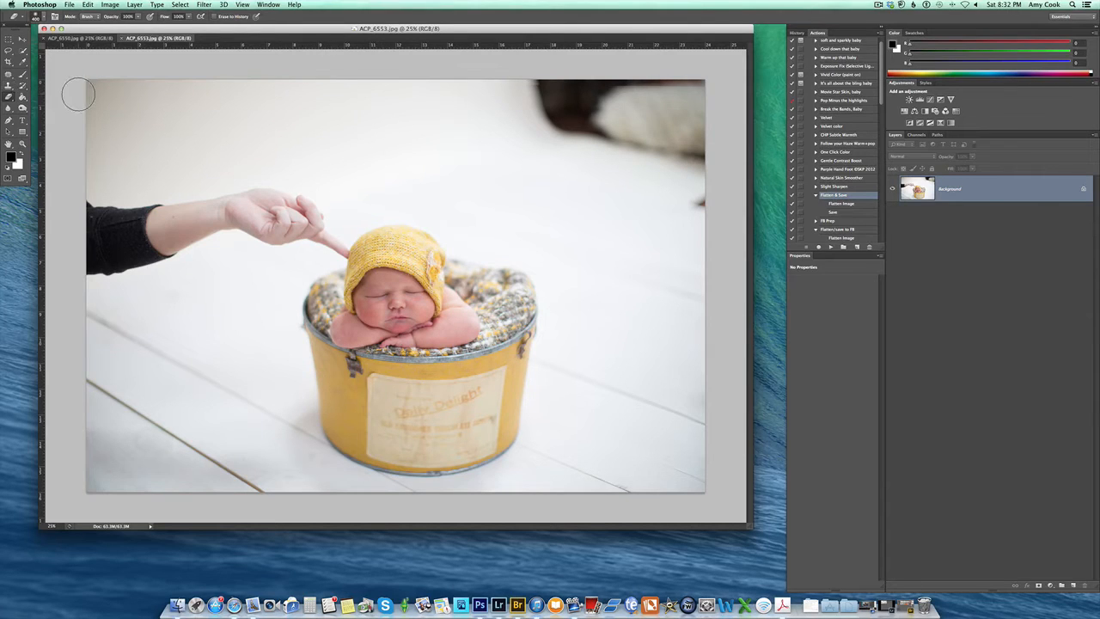
pyautogui.moveTo(90, 163)
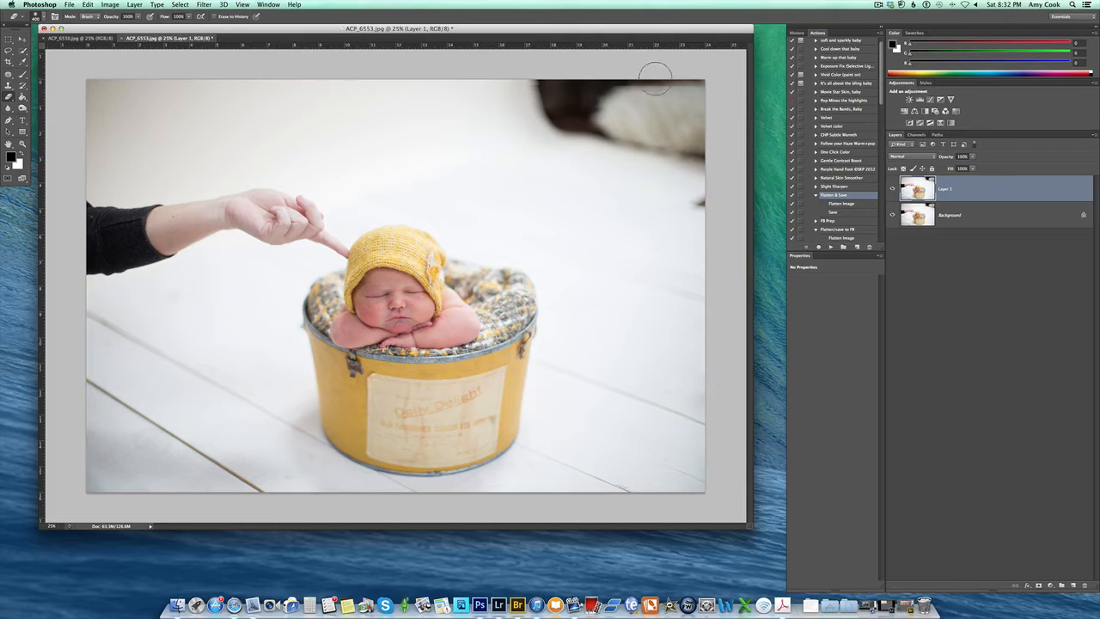
pyautogui.moveTo(275, 206)
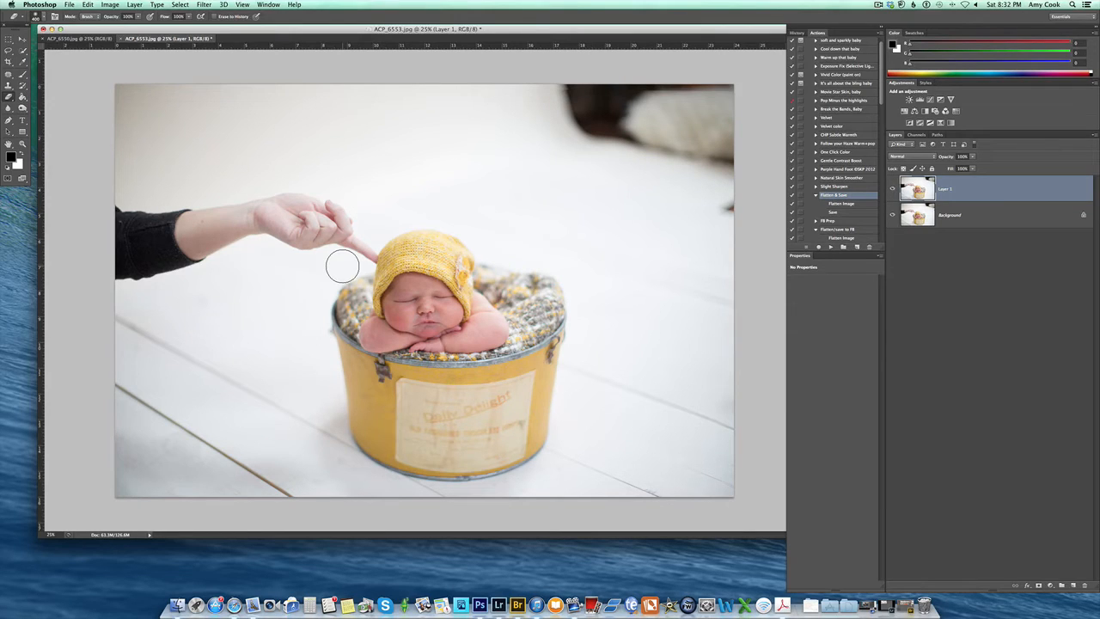
pyautogui.moveTo(318, 220)
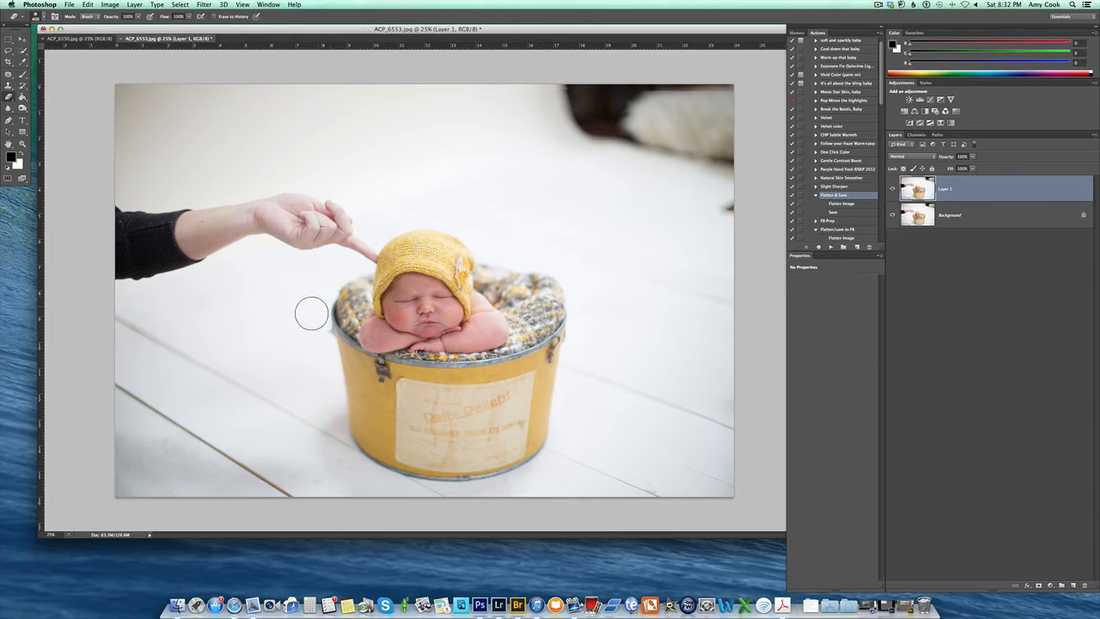
pyautogui.moveTo(340, 312)
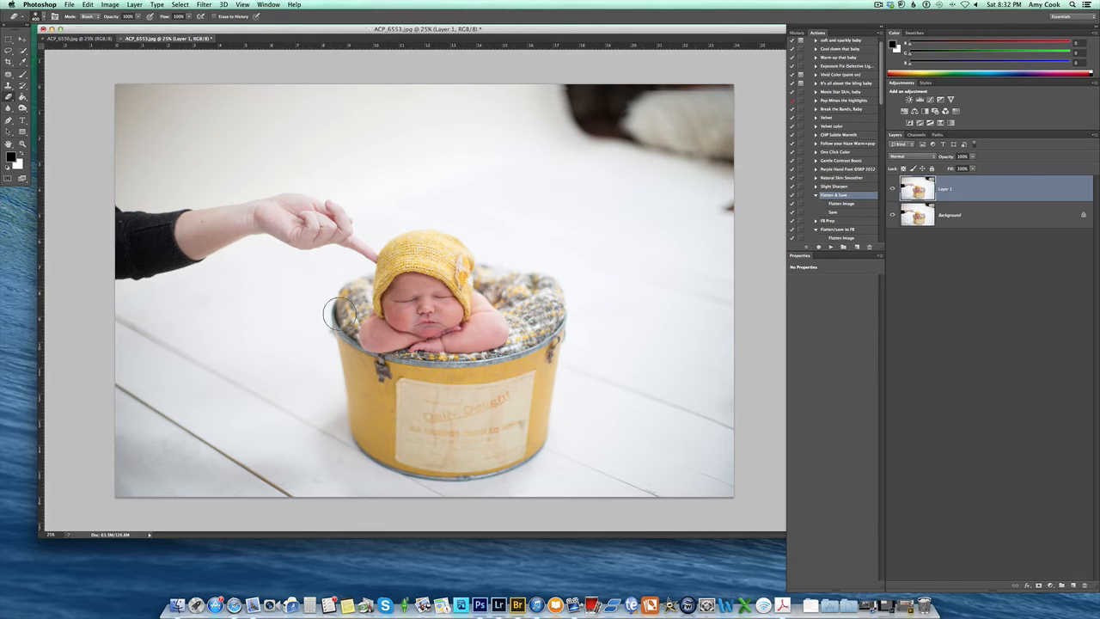
pyautogui.moveTo(333, 292)
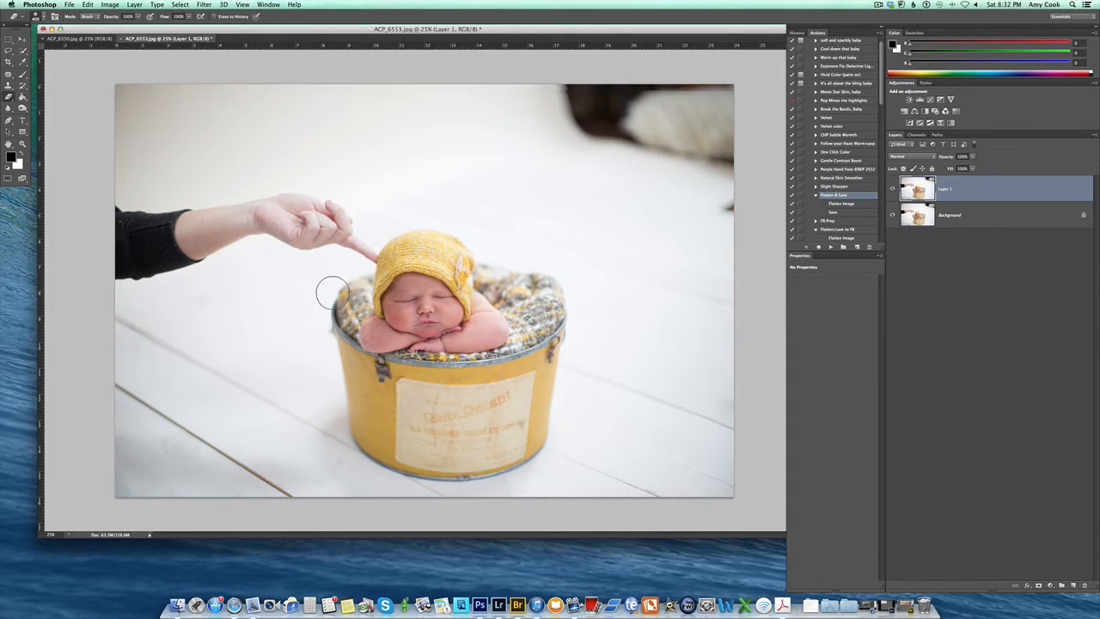
pyautogui.moveTo(306, 282)
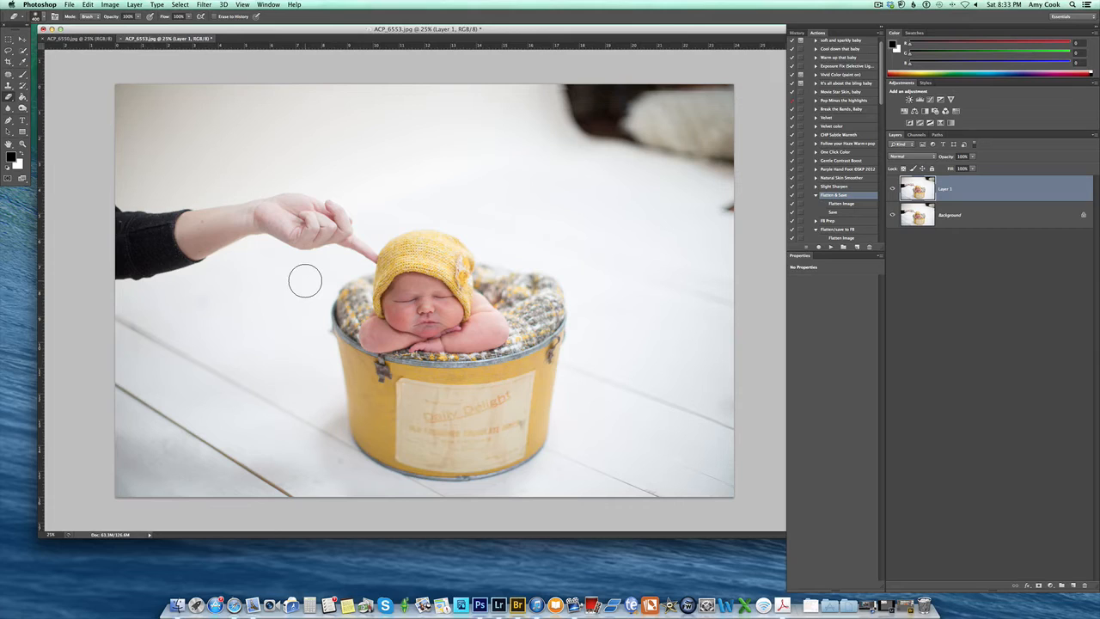
pyautogui.moveTo(309, 258)
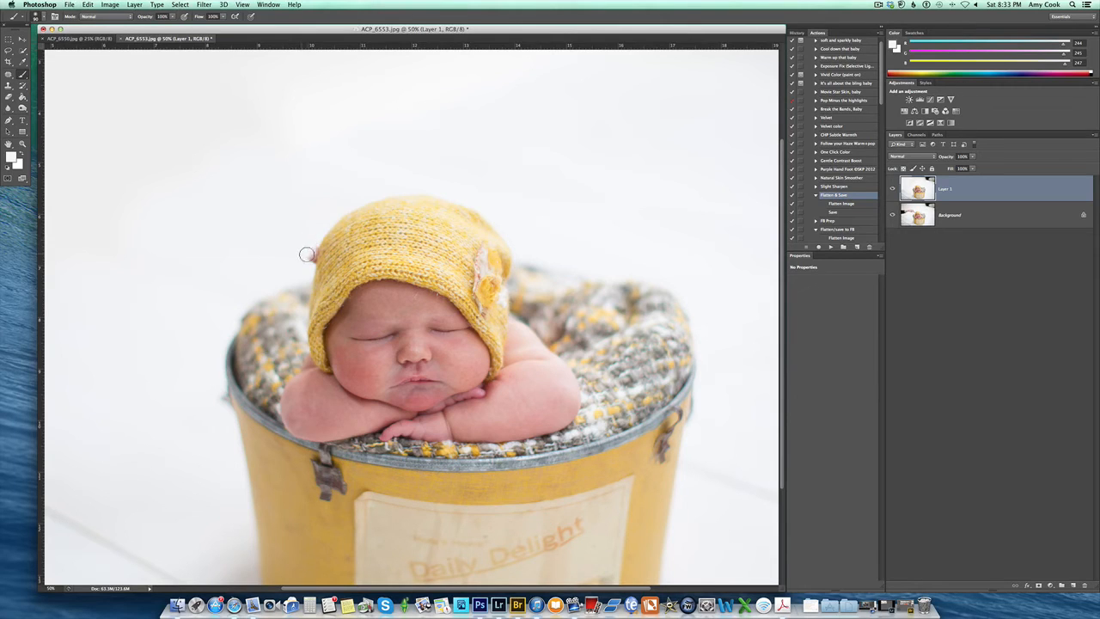
pyautogui.moveTo(310, 258)
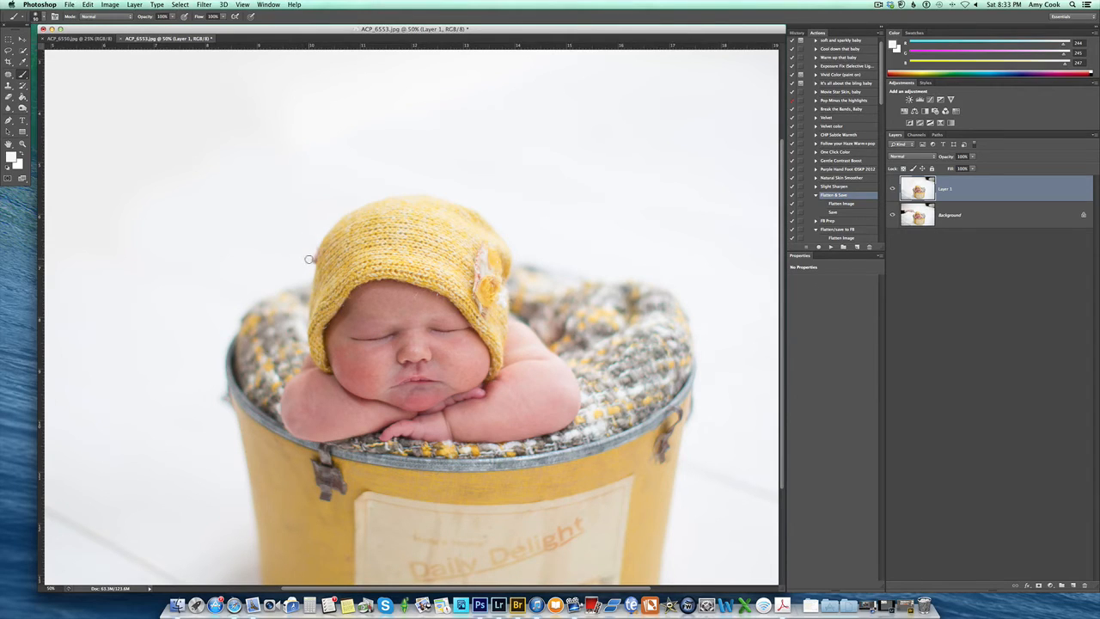
pyautogui.moveTo(312, 250)
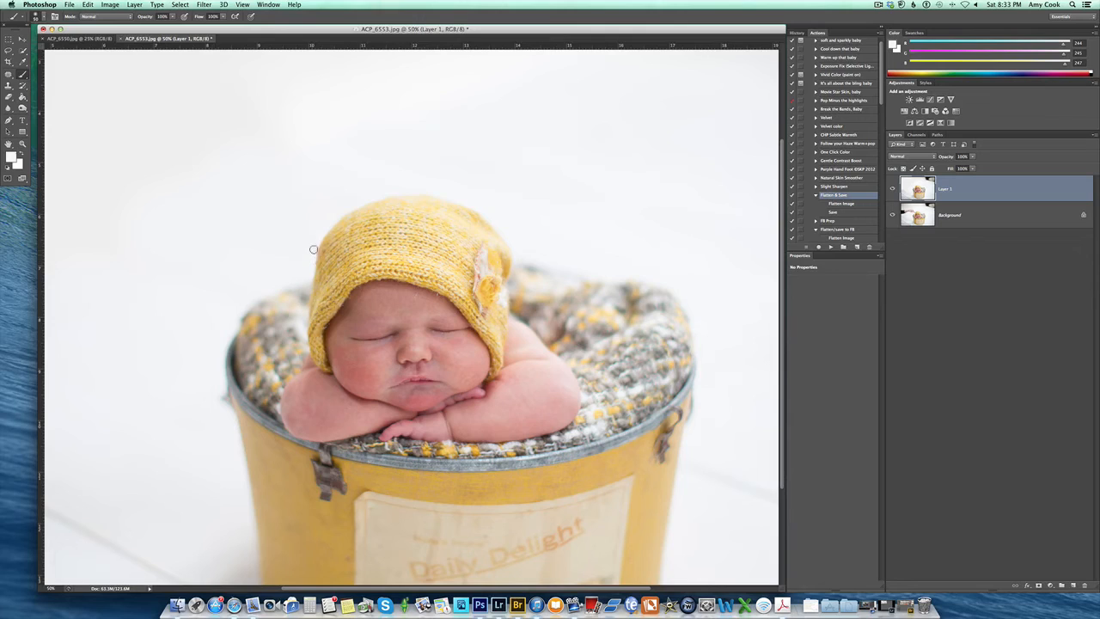
pyautogui.moveTo(311, 265)
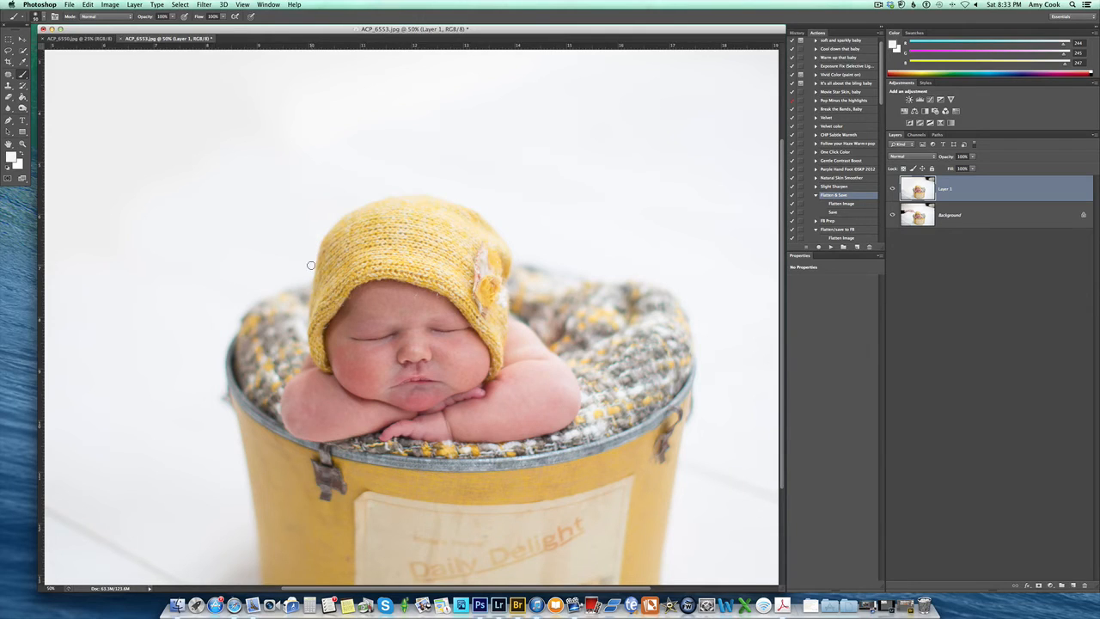
pyautogui.moveTo(622, 230)
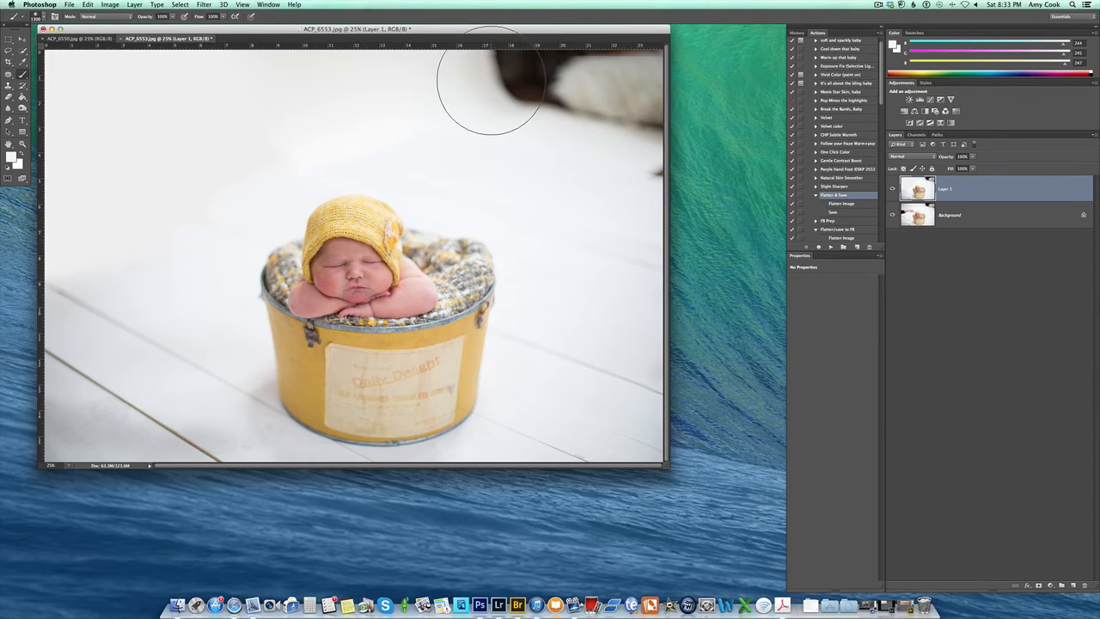
pyautogui.moveTo(449, 175)
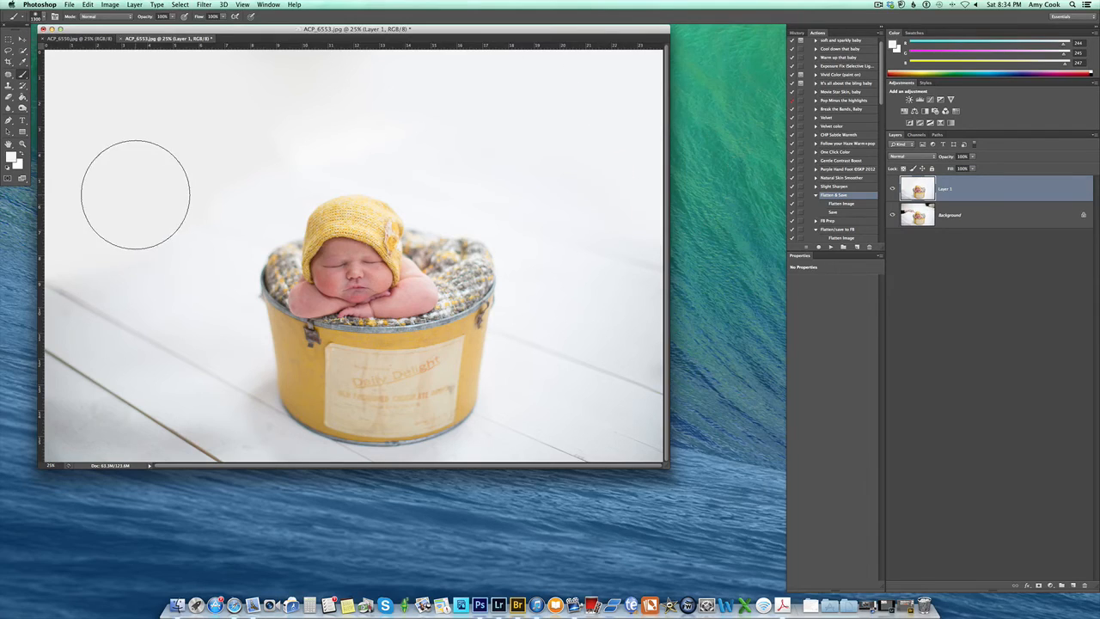
pyautogui.moveTo(90, 153)
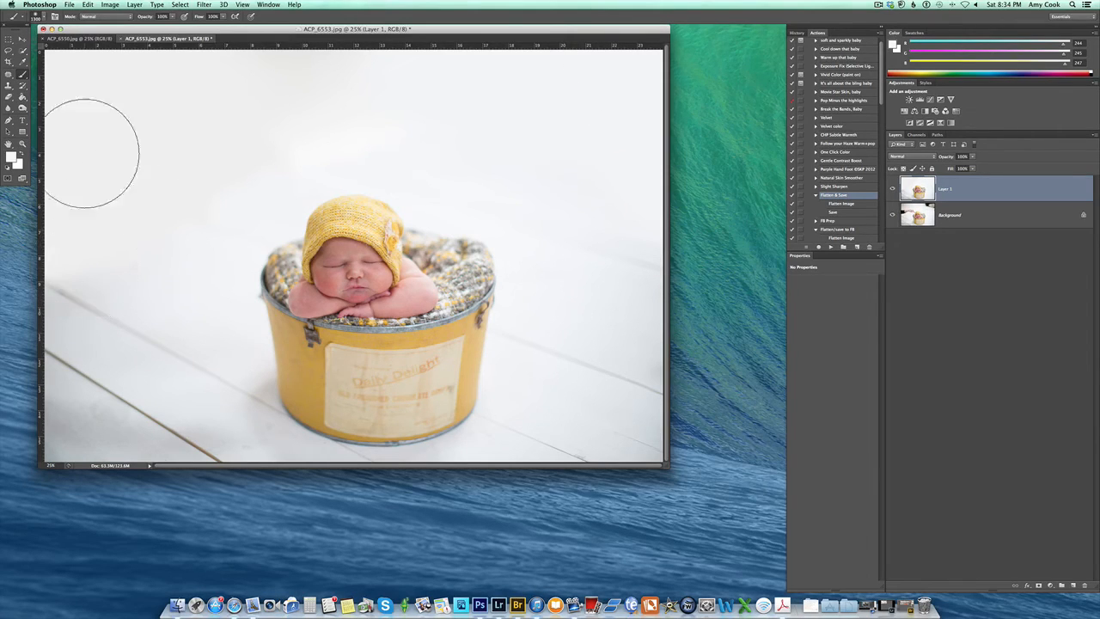
pyautogui.moveTo(146, 258)
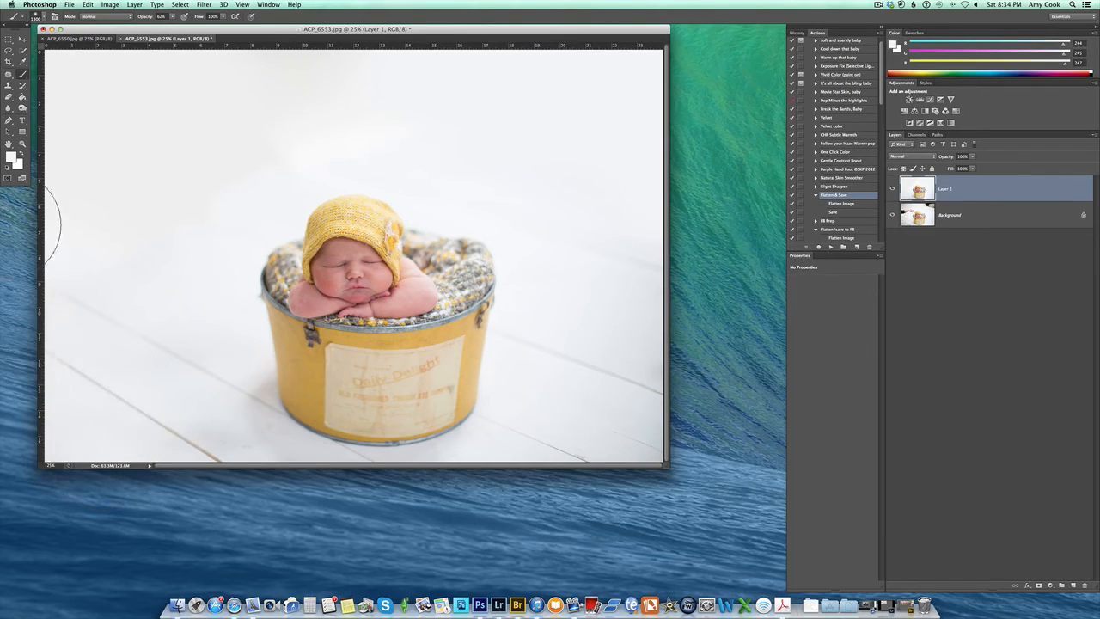
pyautogui.moveTo(275, 430)
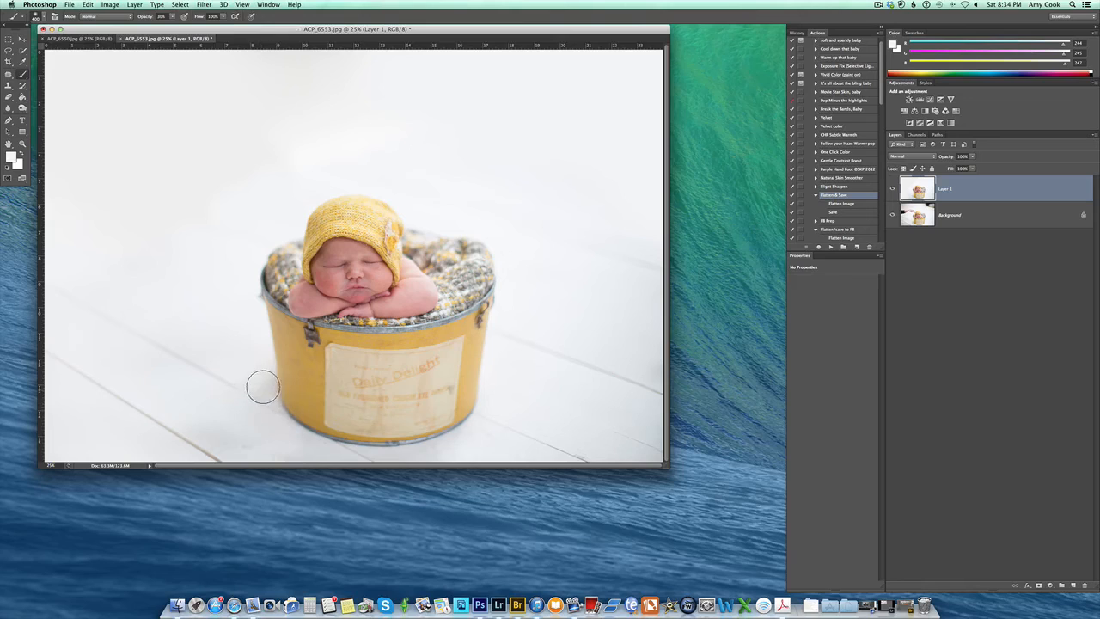
pyautogui.moveTo(276, 451)
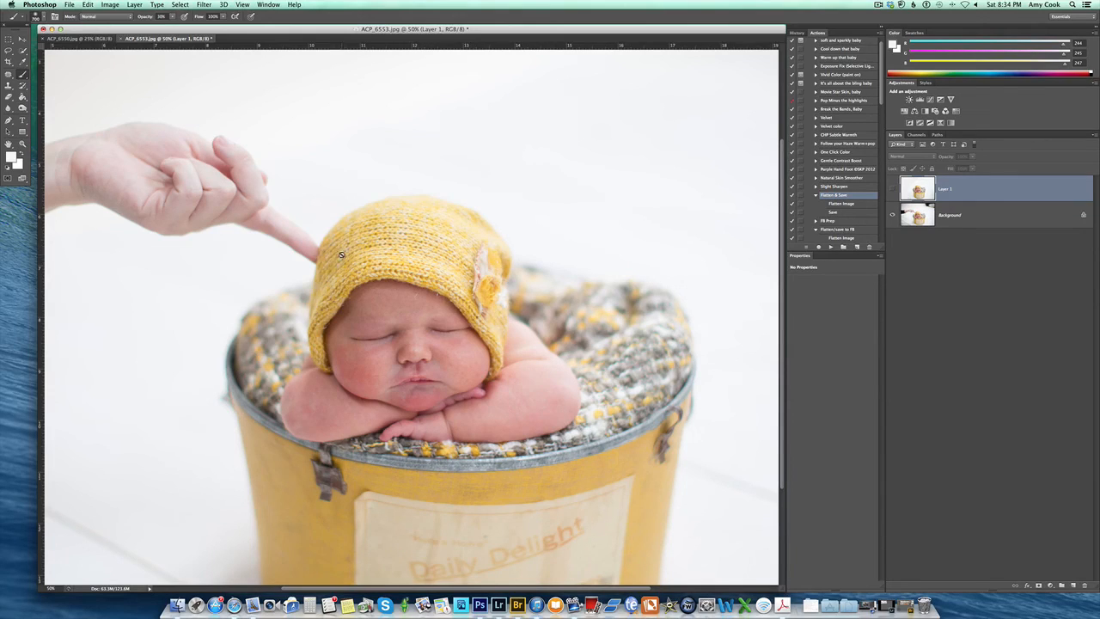
pyautogui.moveTo(347, 266)
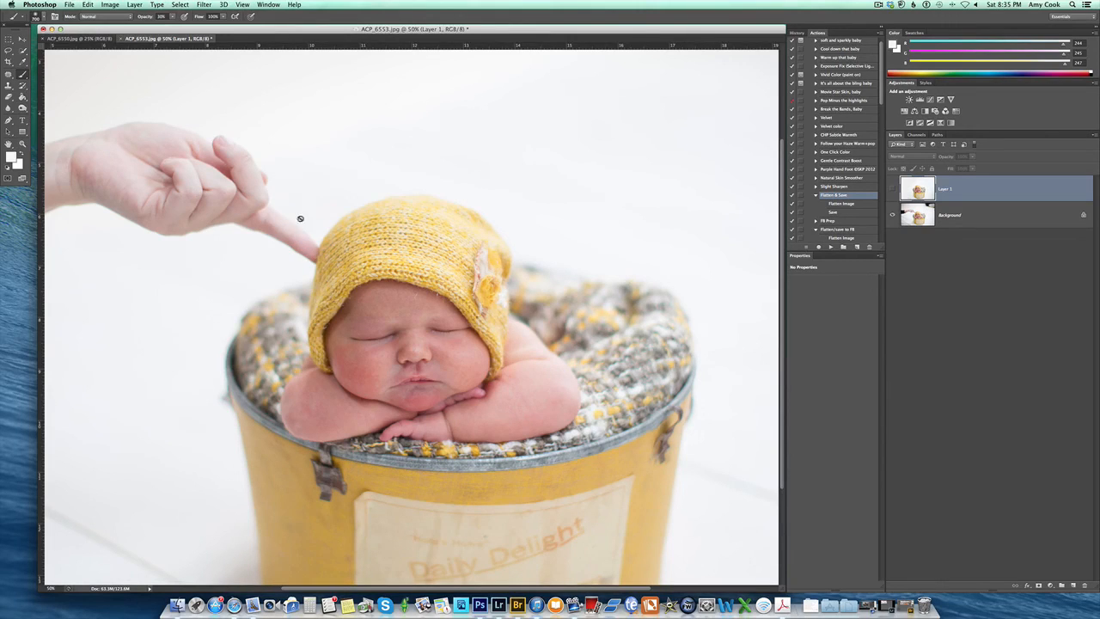
pyautogui.moveTo(313, 243)
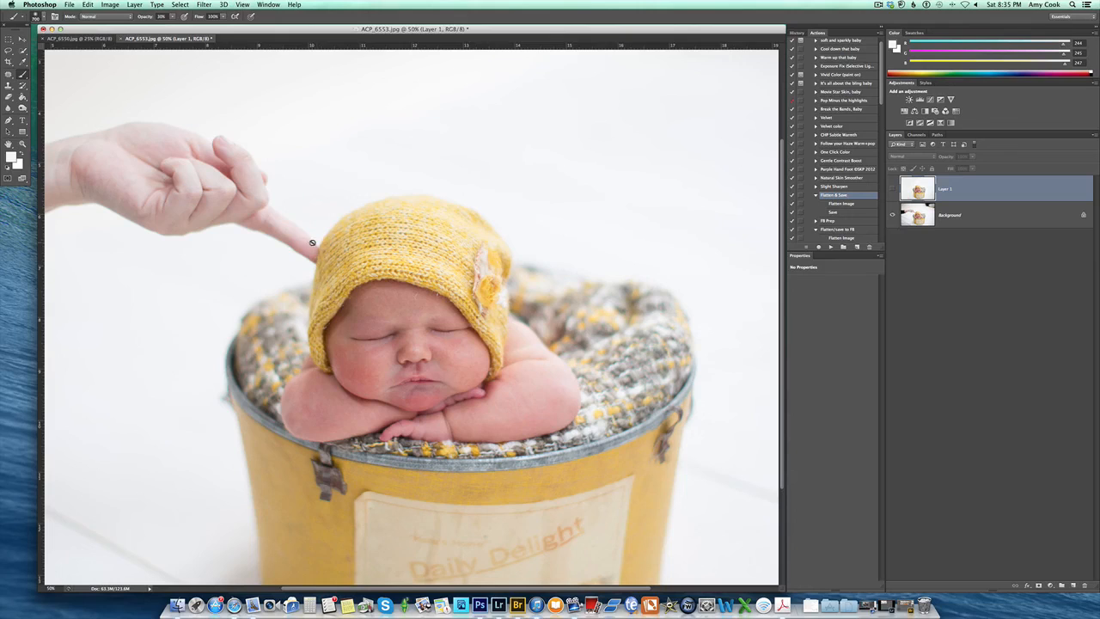